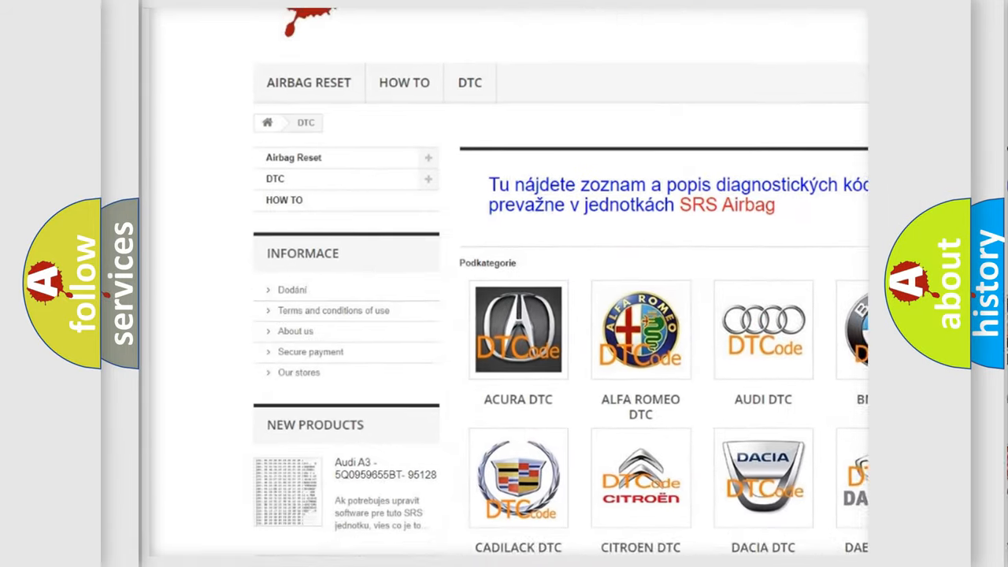
{"action": "scroll", "scroll_direction": "down", "scroll_amount": 3}
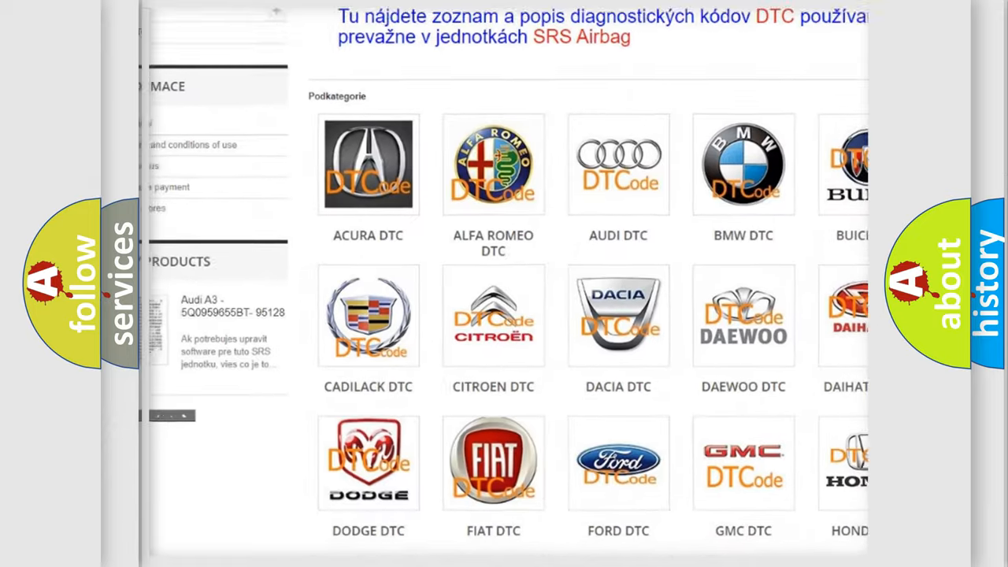